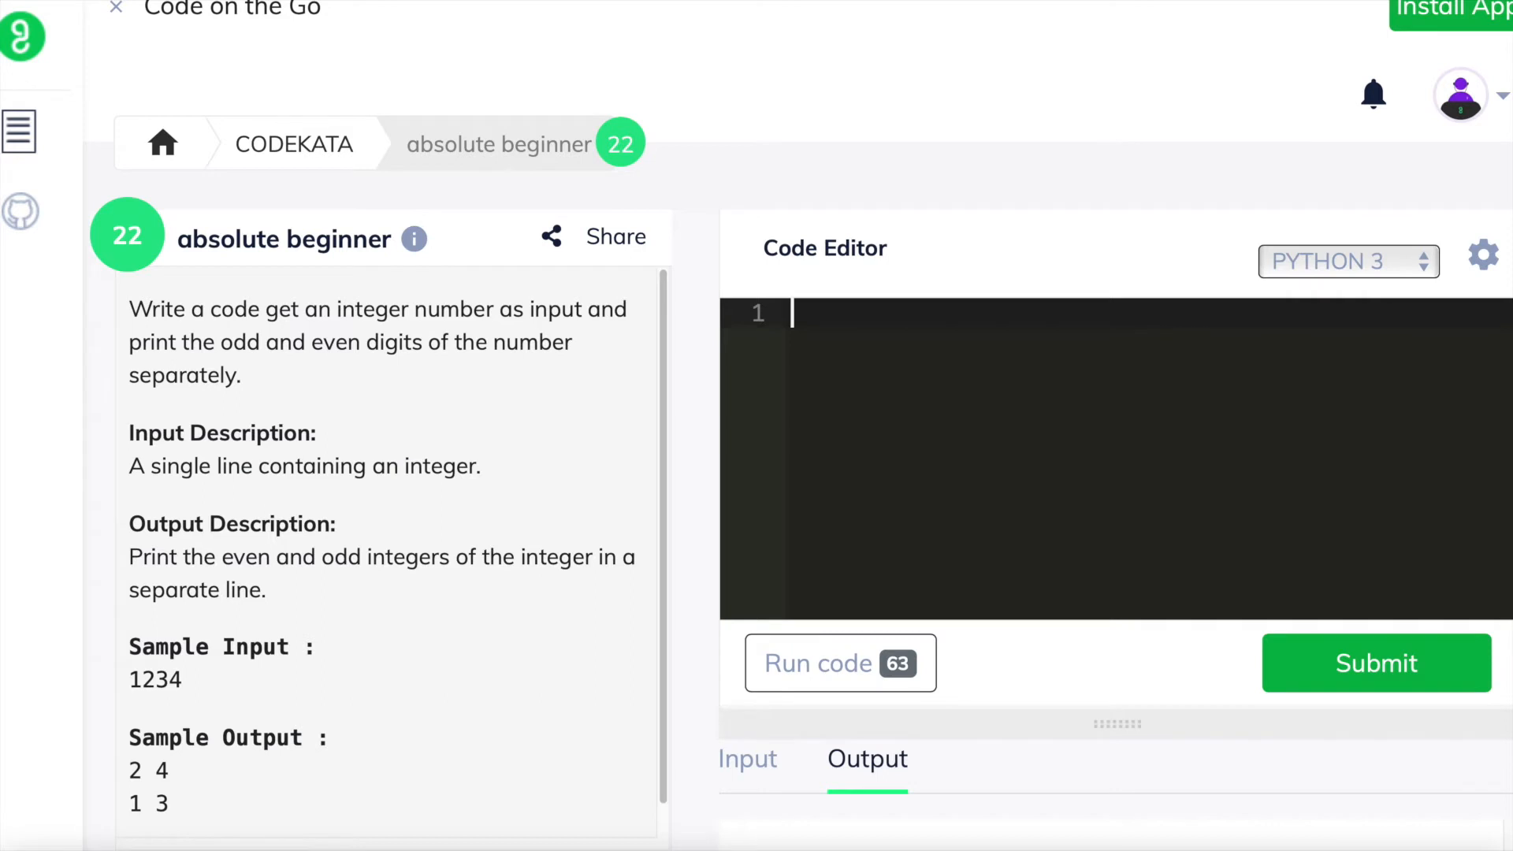
# - Write n = input() followed by empty lists even_lst = [] and odd_lst = []
pyautogui.write('n = input(')
pyautogui.write('e')
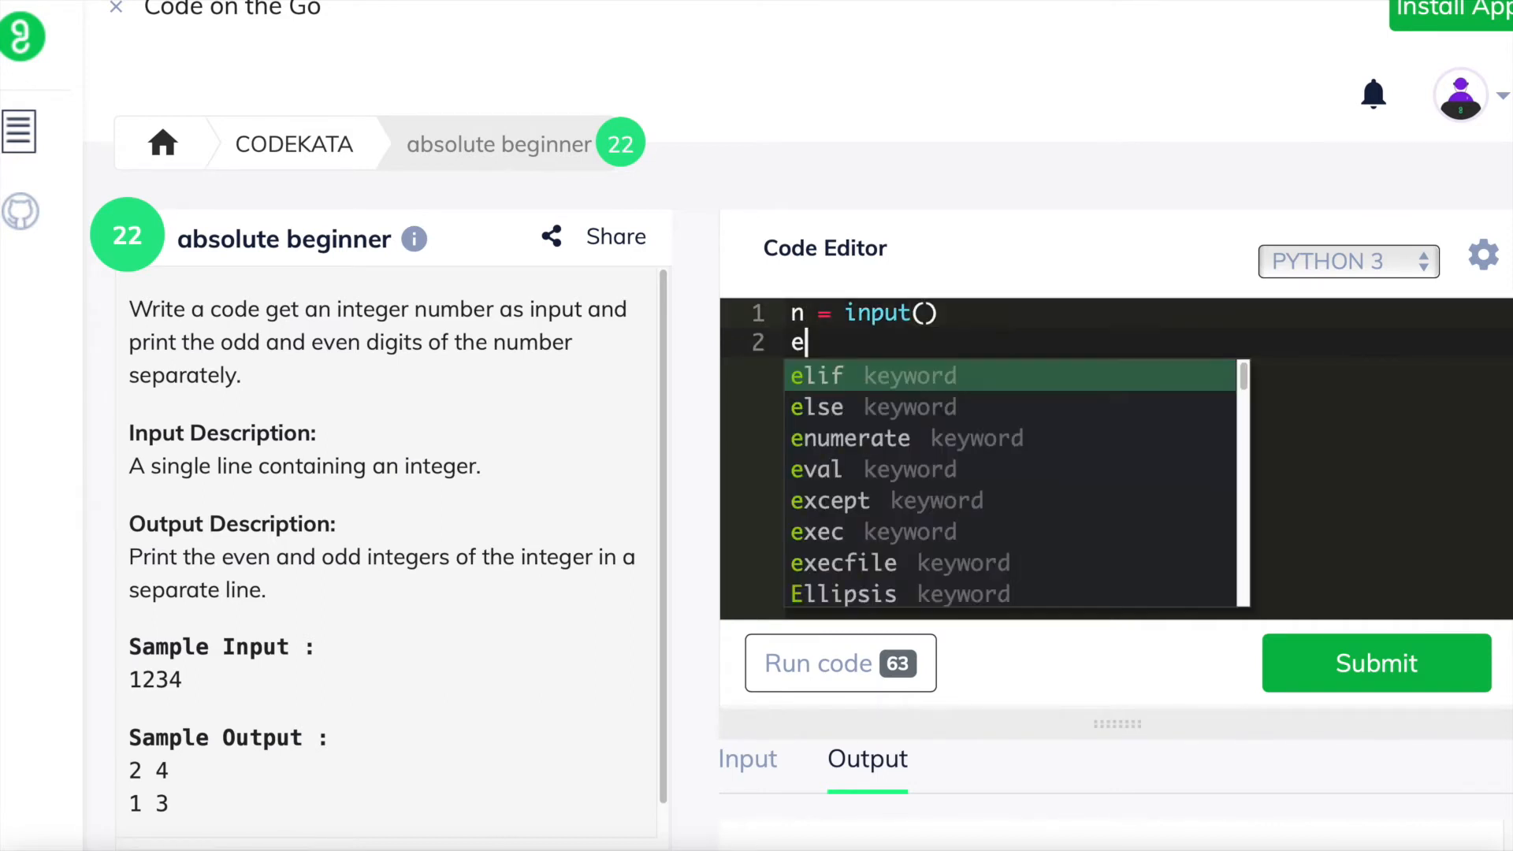
pyautogui.write('ven_lst = [')
pyautogui.write('odd')
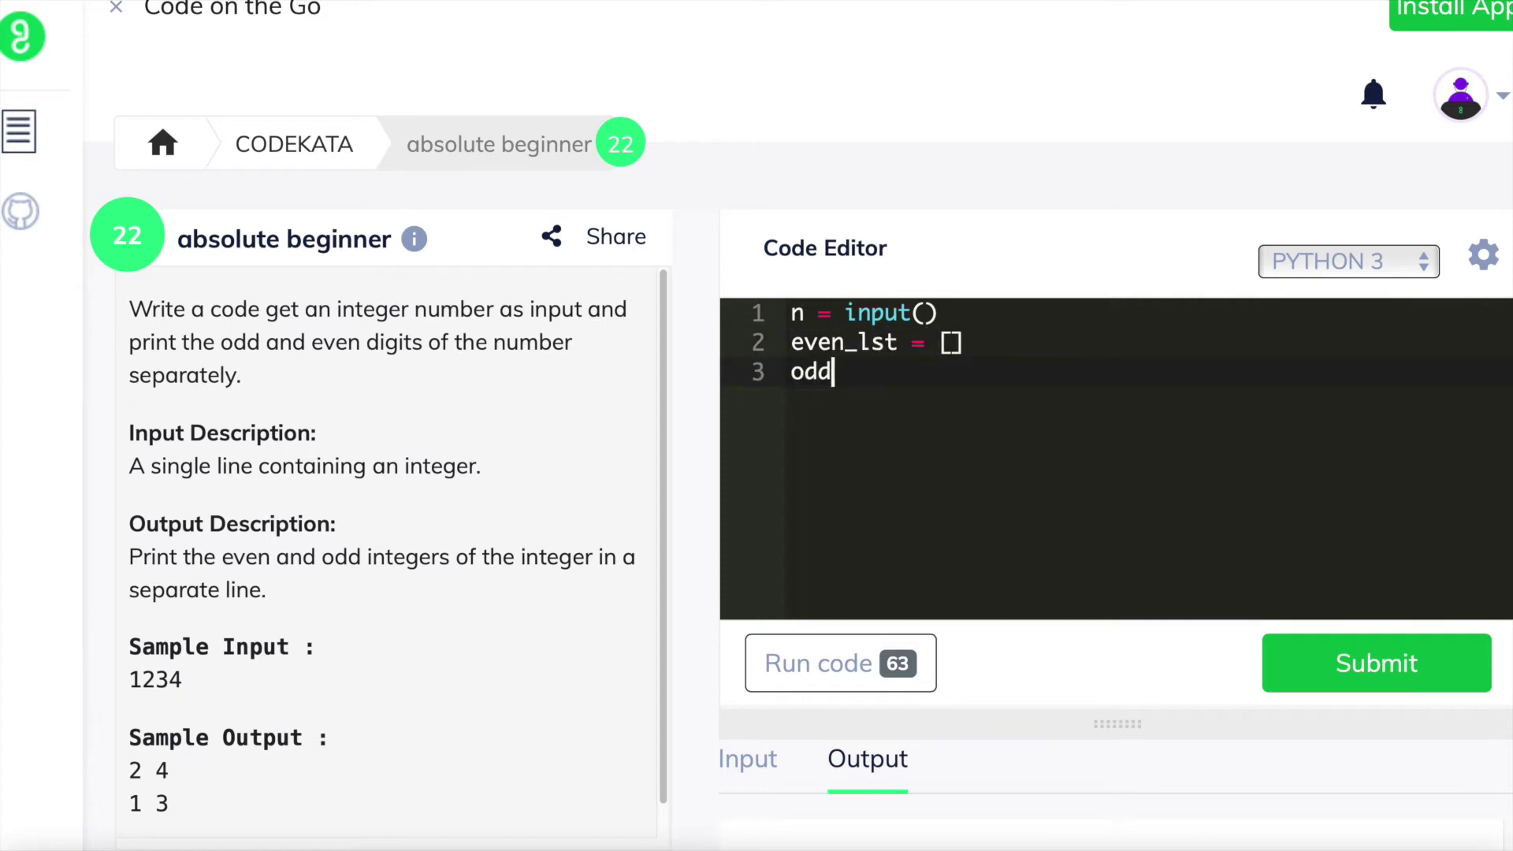
pyautogui.write('_lst =')
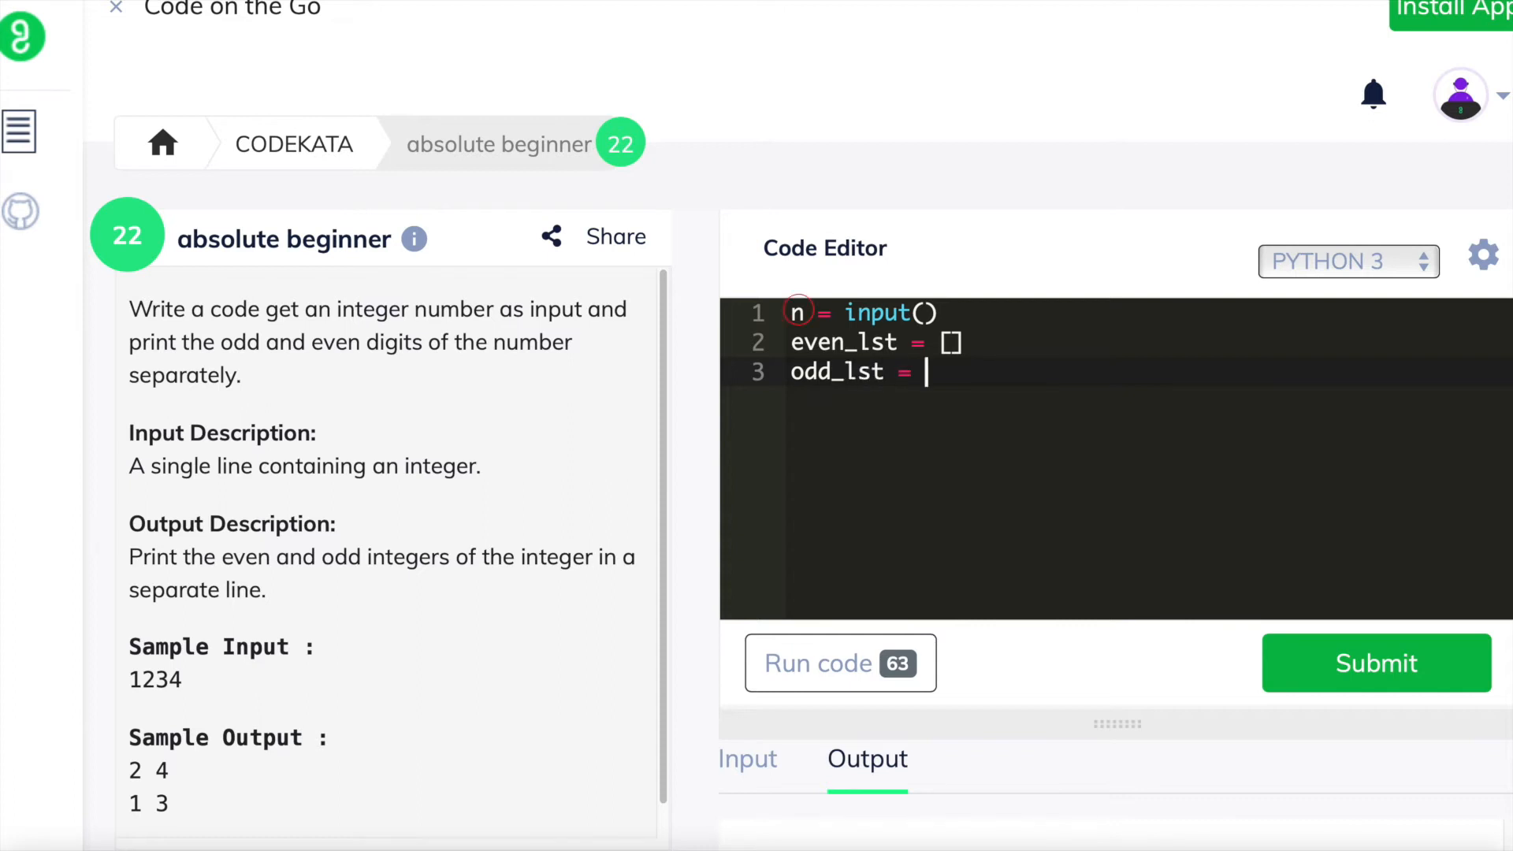
pyautogui.write('[]')
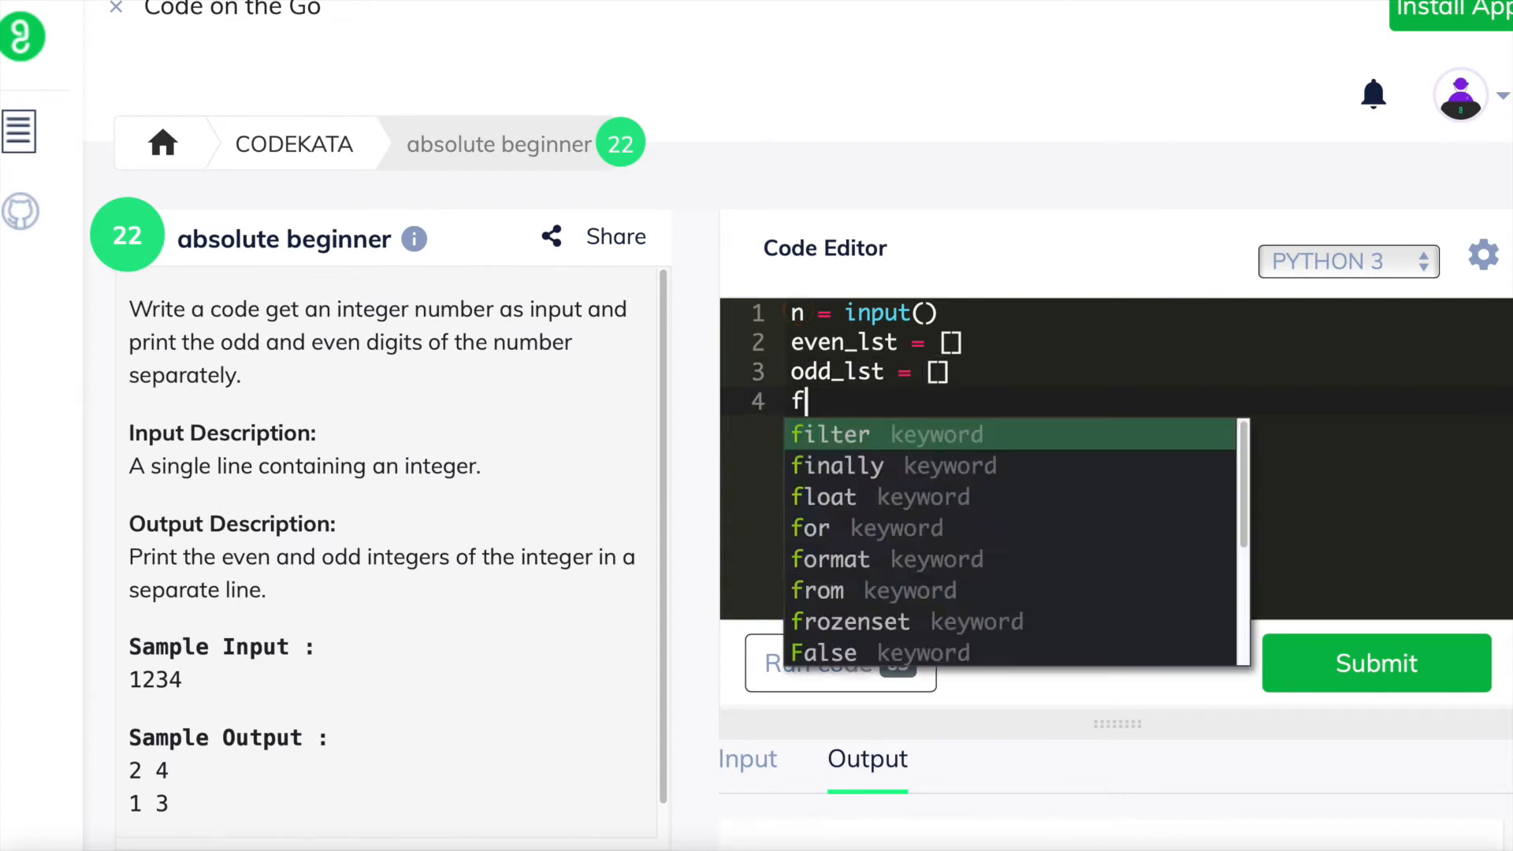
# - Write a for loop over n appending digits where int(i) % 2 == 0 to even_lst
pyautogui.write('or i in n')
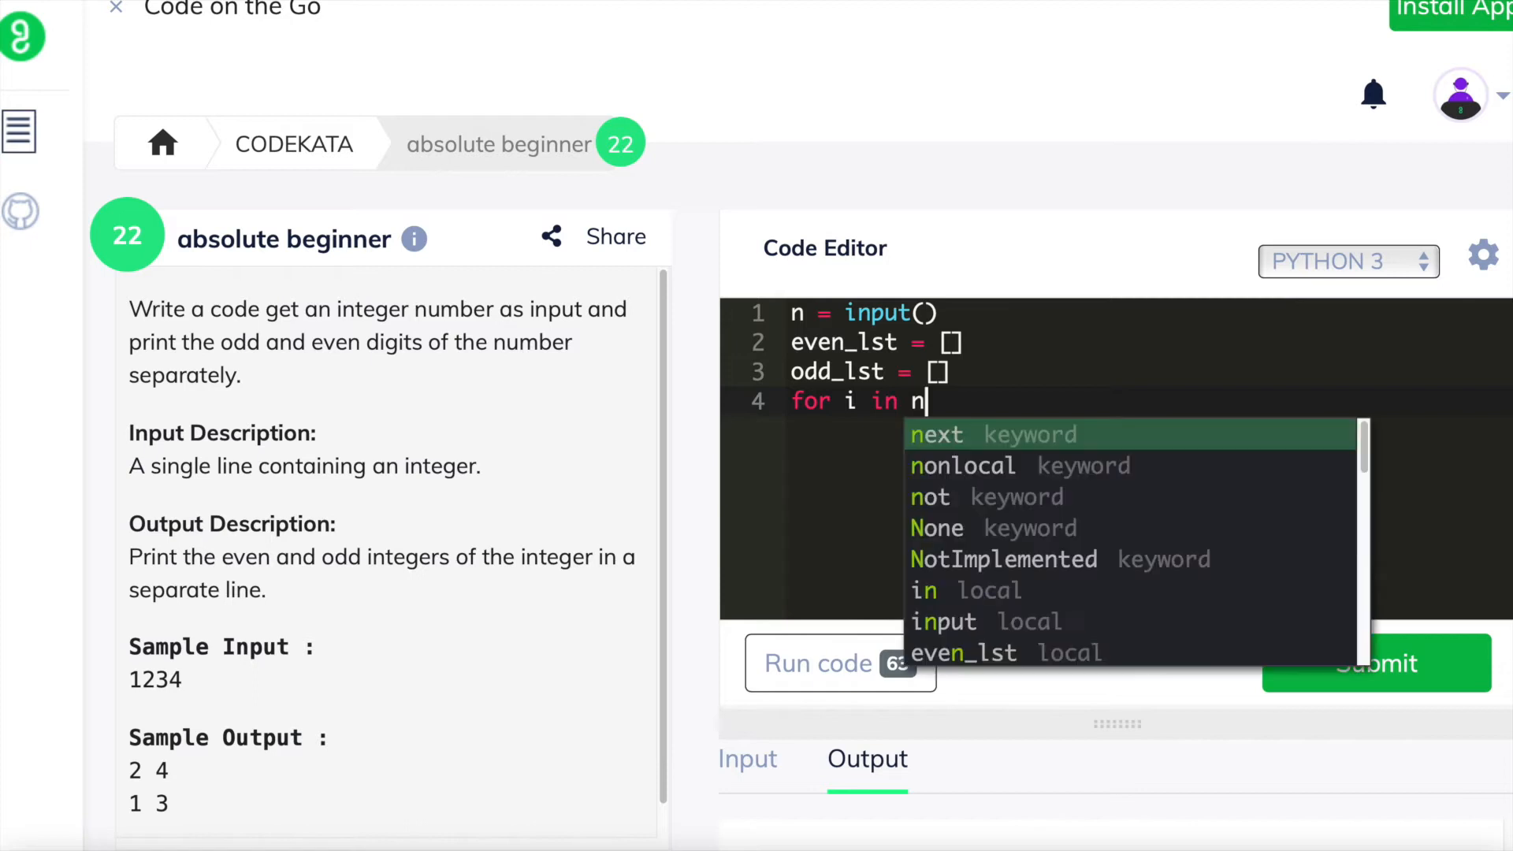
pyautogui.write(':')
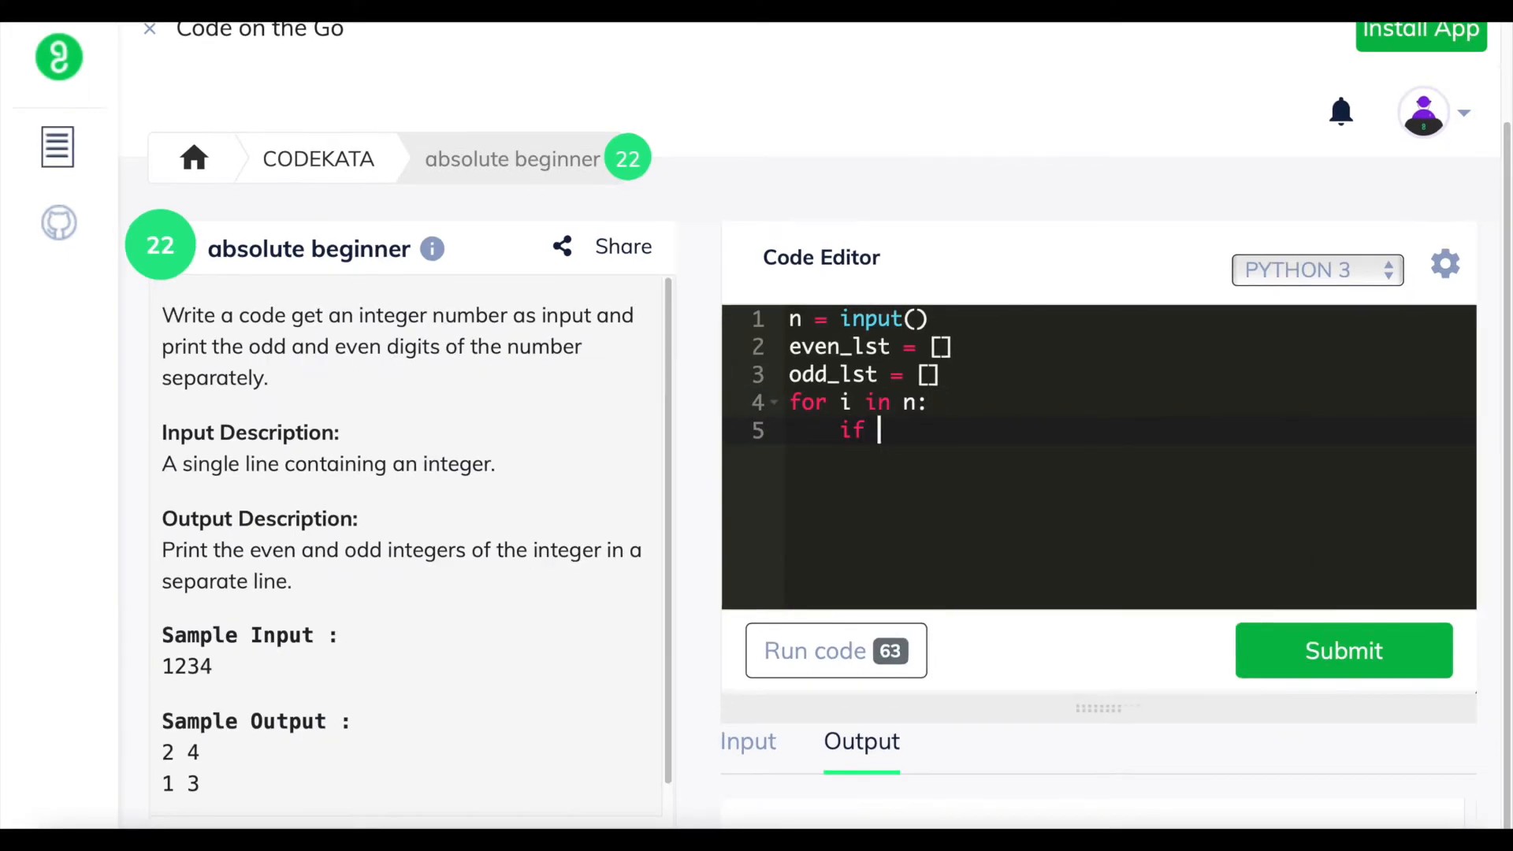
pyautogui.write('int(i)')
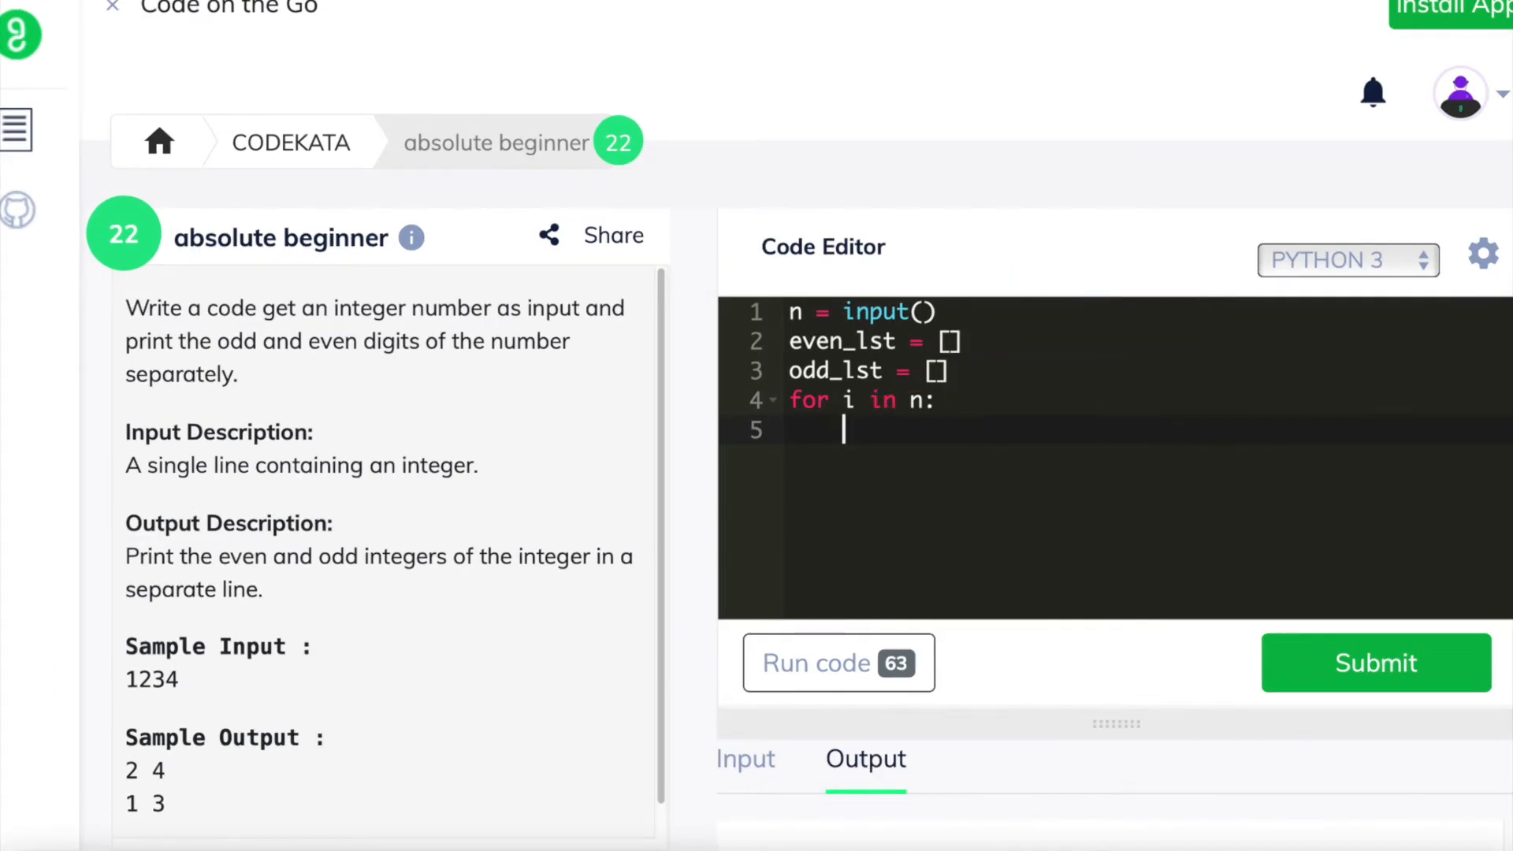
pyautogui.write('if int(i) % 2')
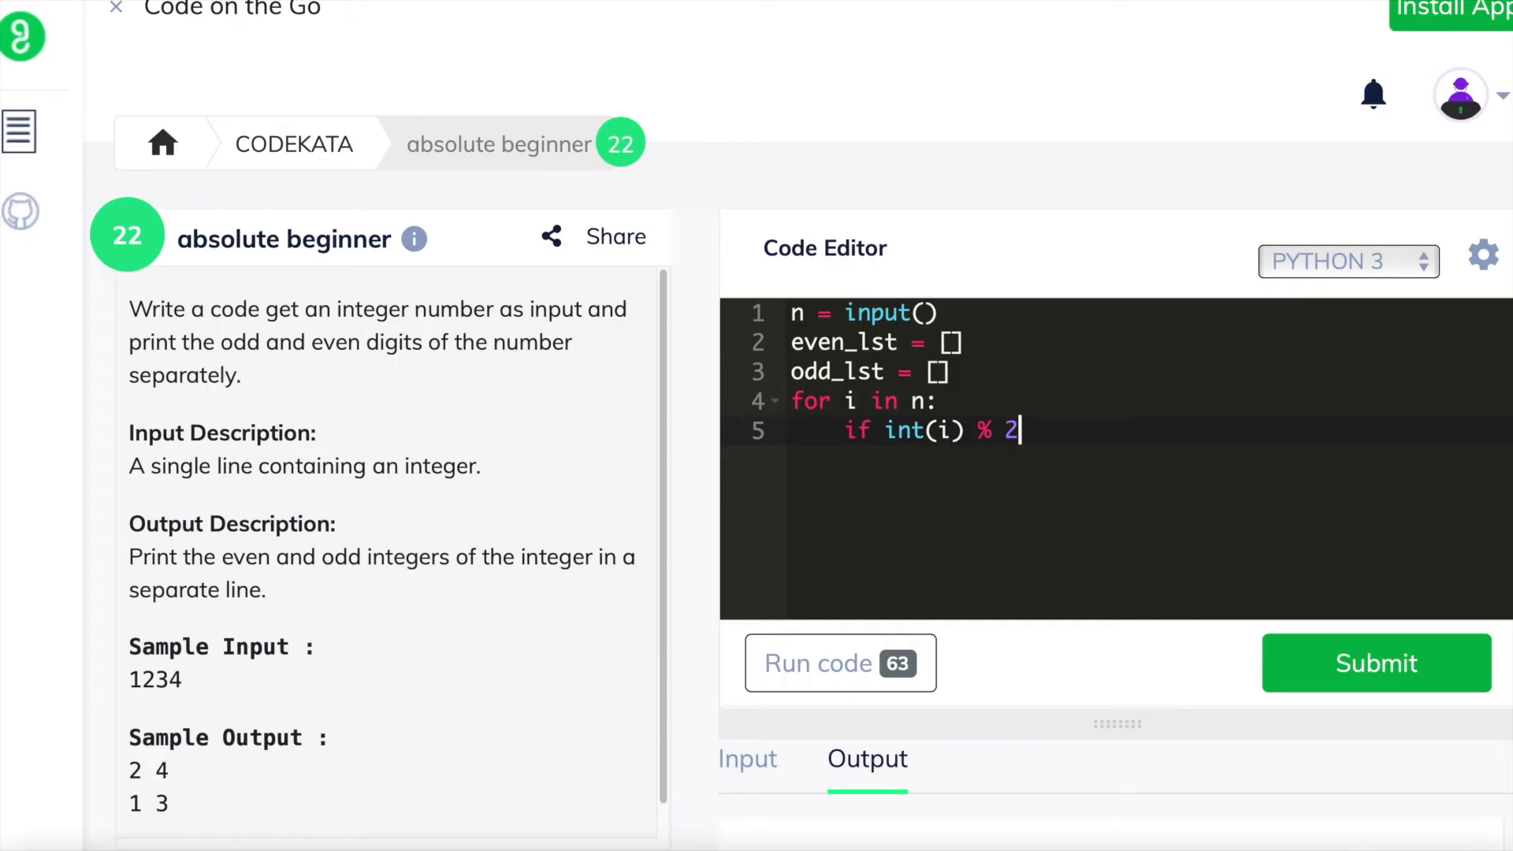
pyautogui.write('== 0:')
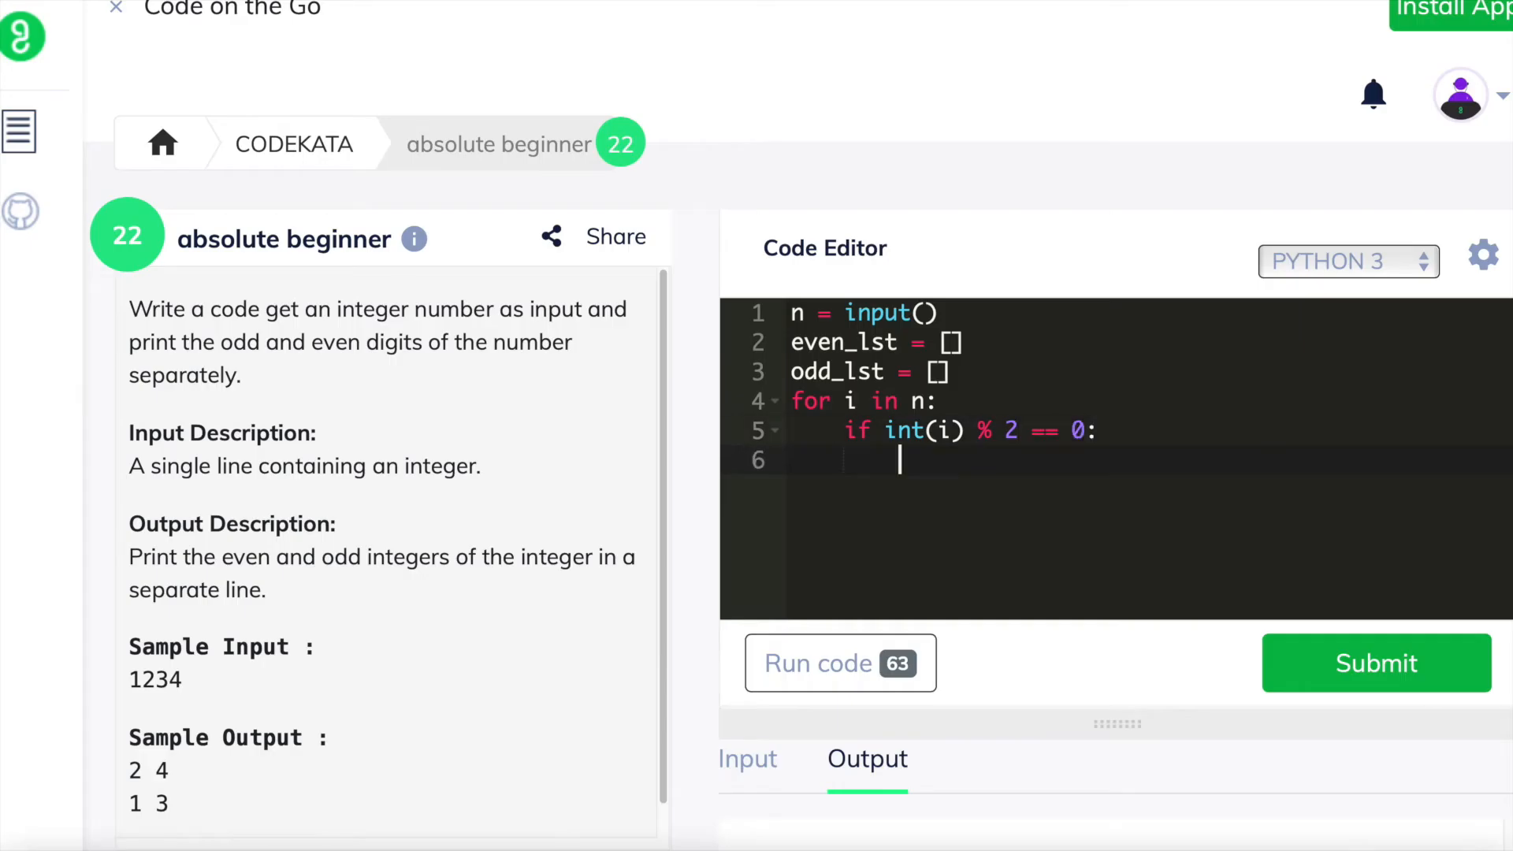
pyautogui.write('even_lst')
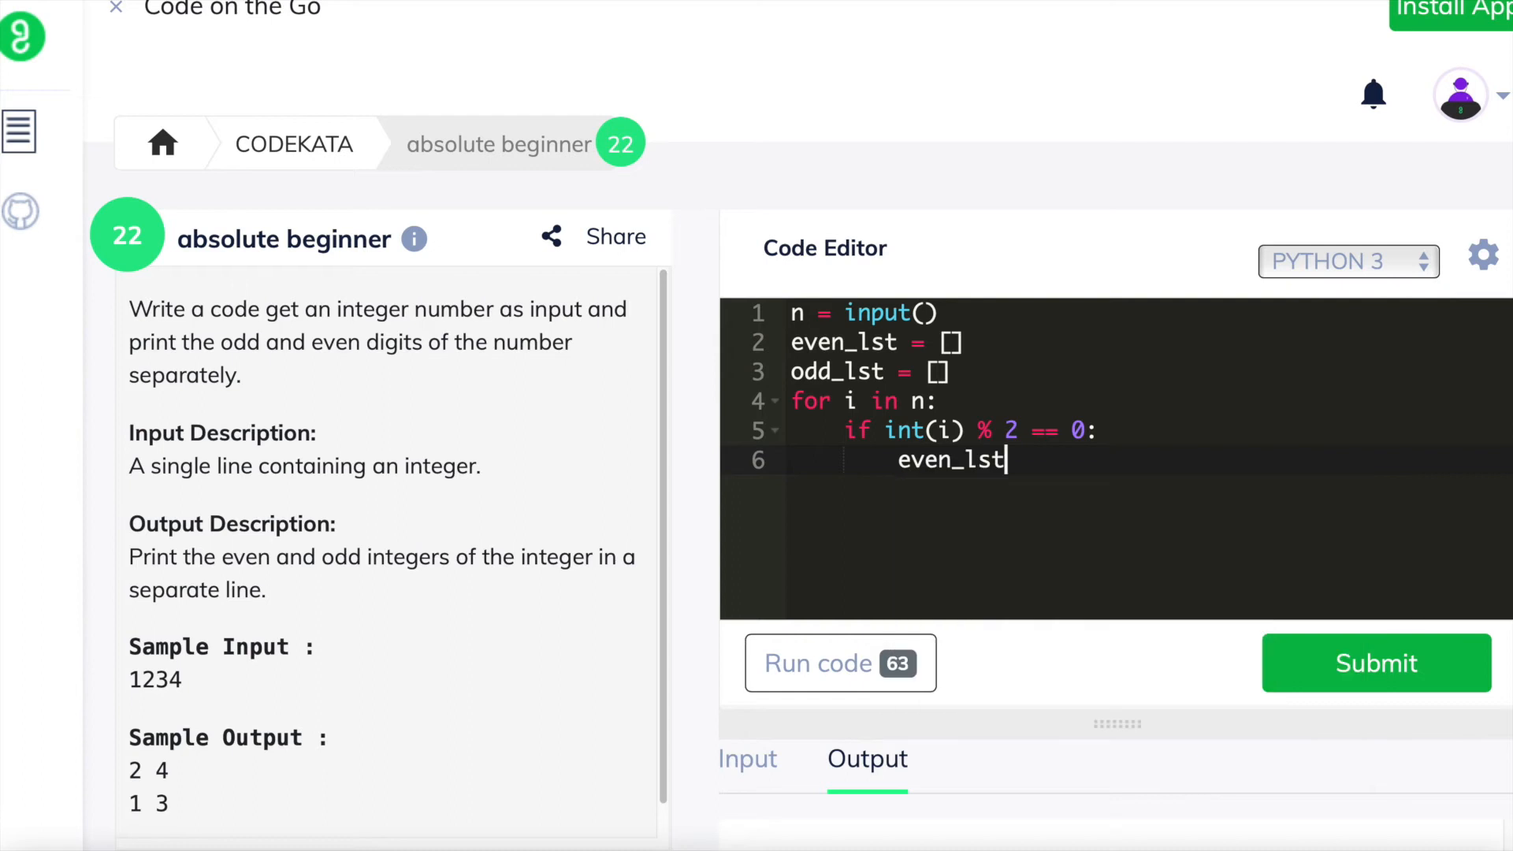
pyautogui.write('.apply')
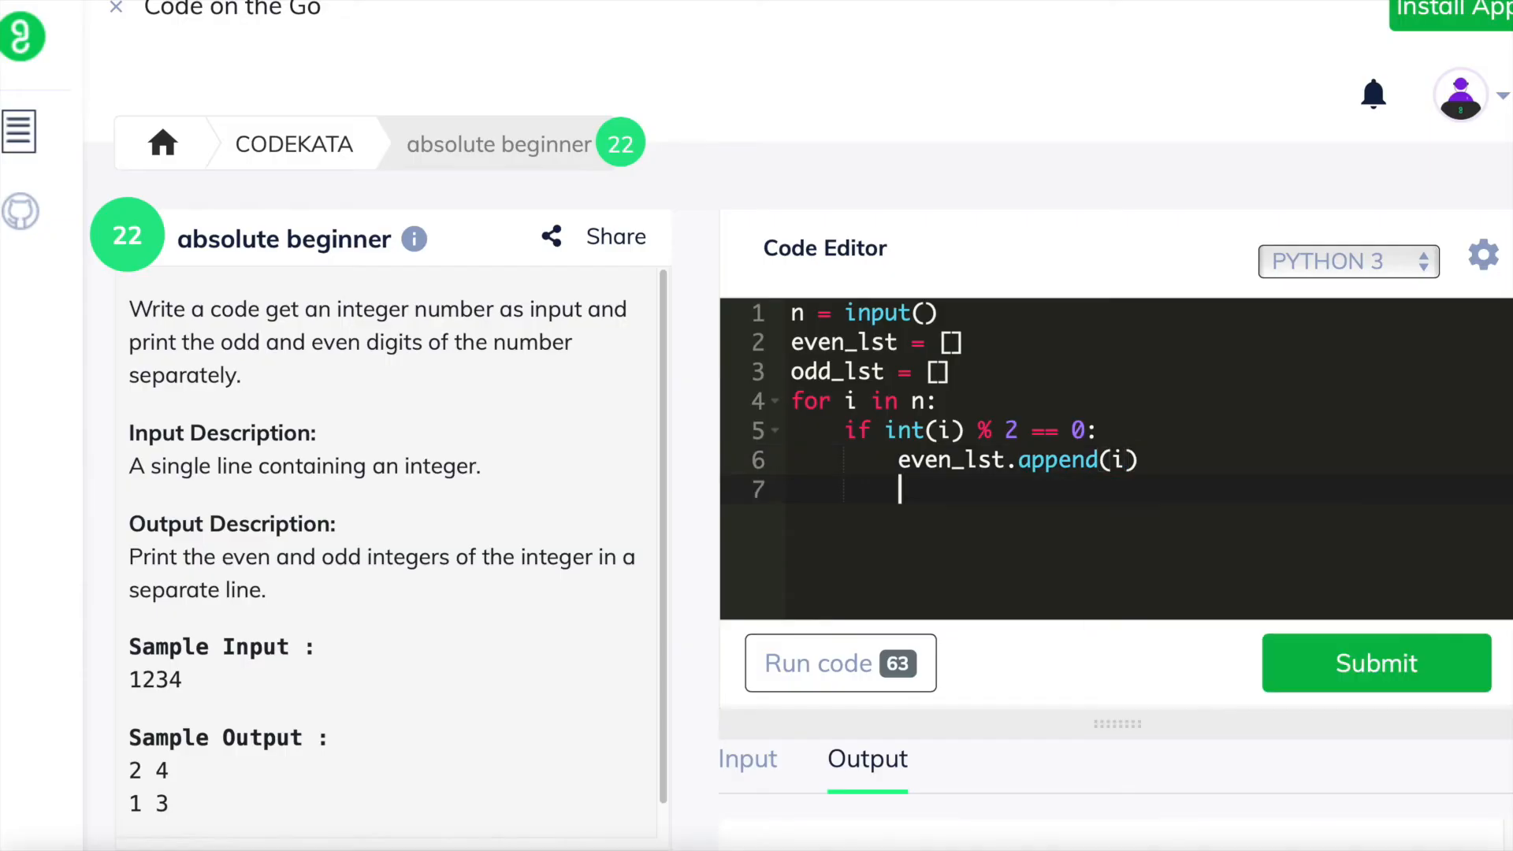
# - Add an else: branch calling odd_lst.append(i) for odd digits
pyautogui.write('else')
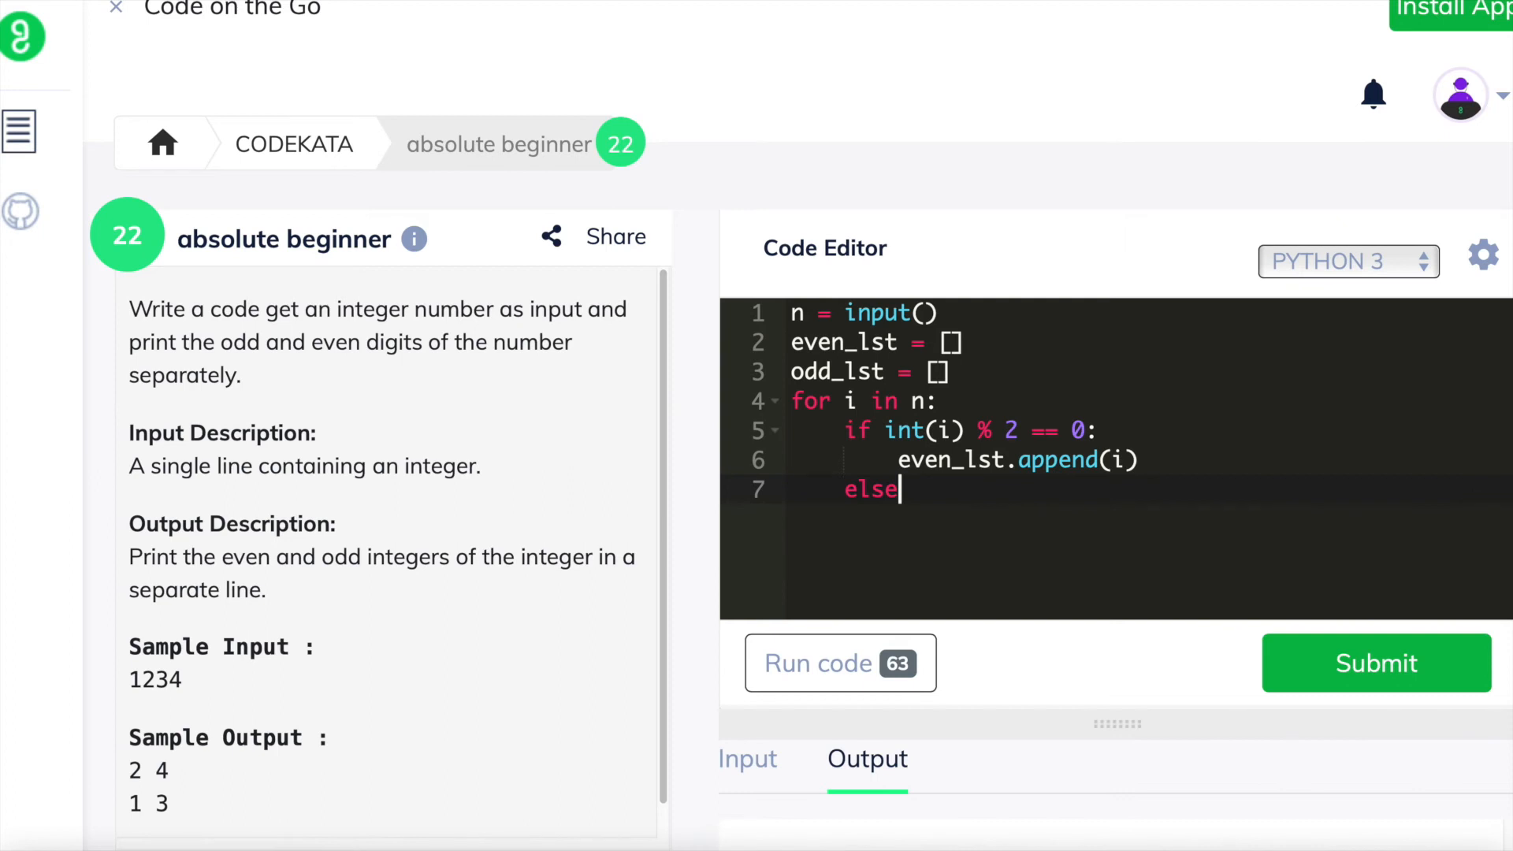
pyautogui.write(':')
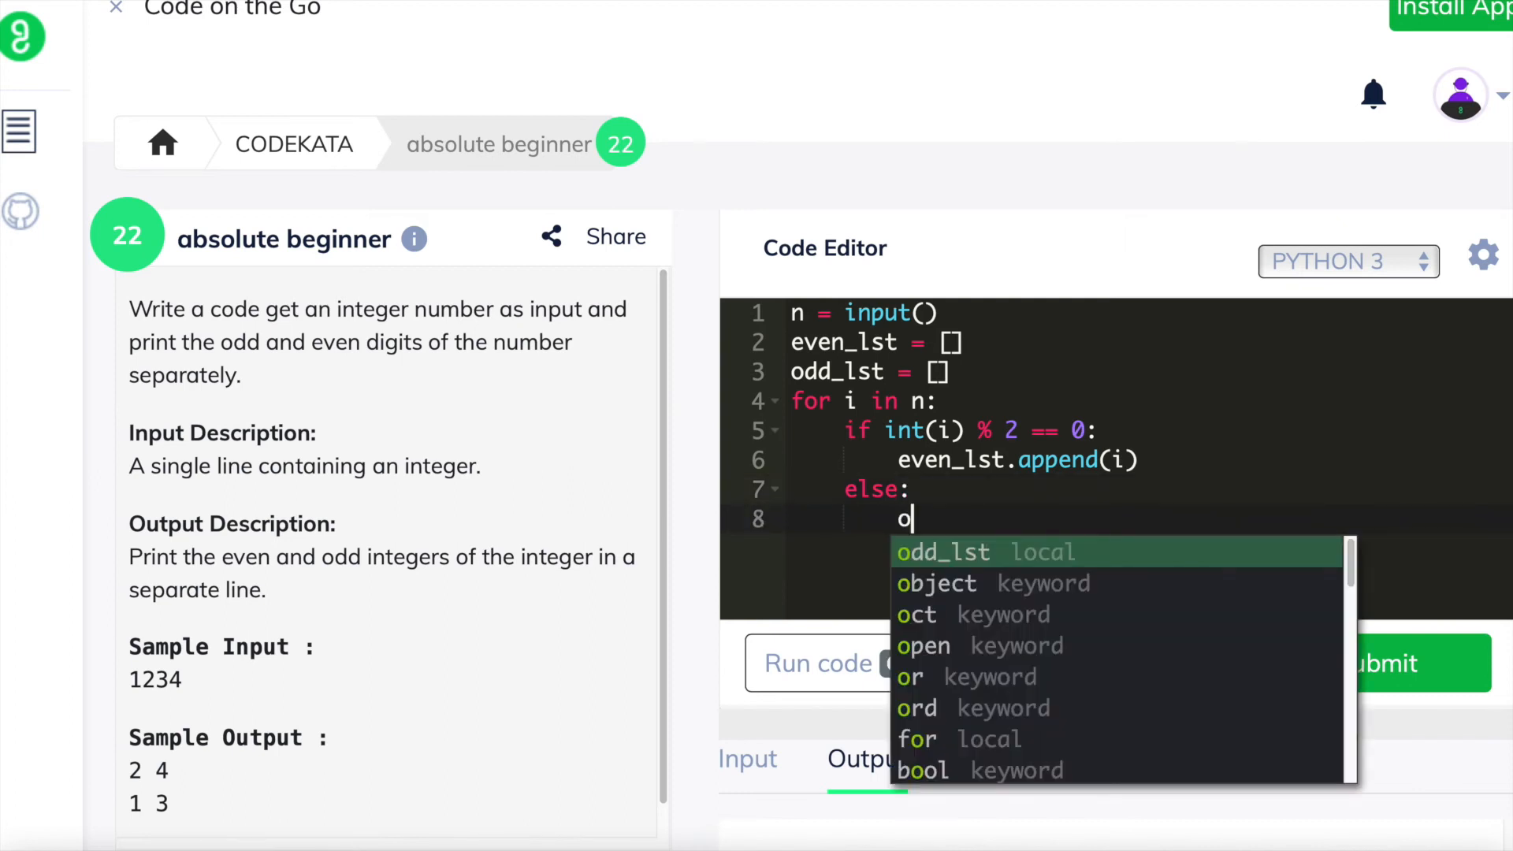
pyautogui.write('dd_lst.append(i')
pyautogui.write('print')
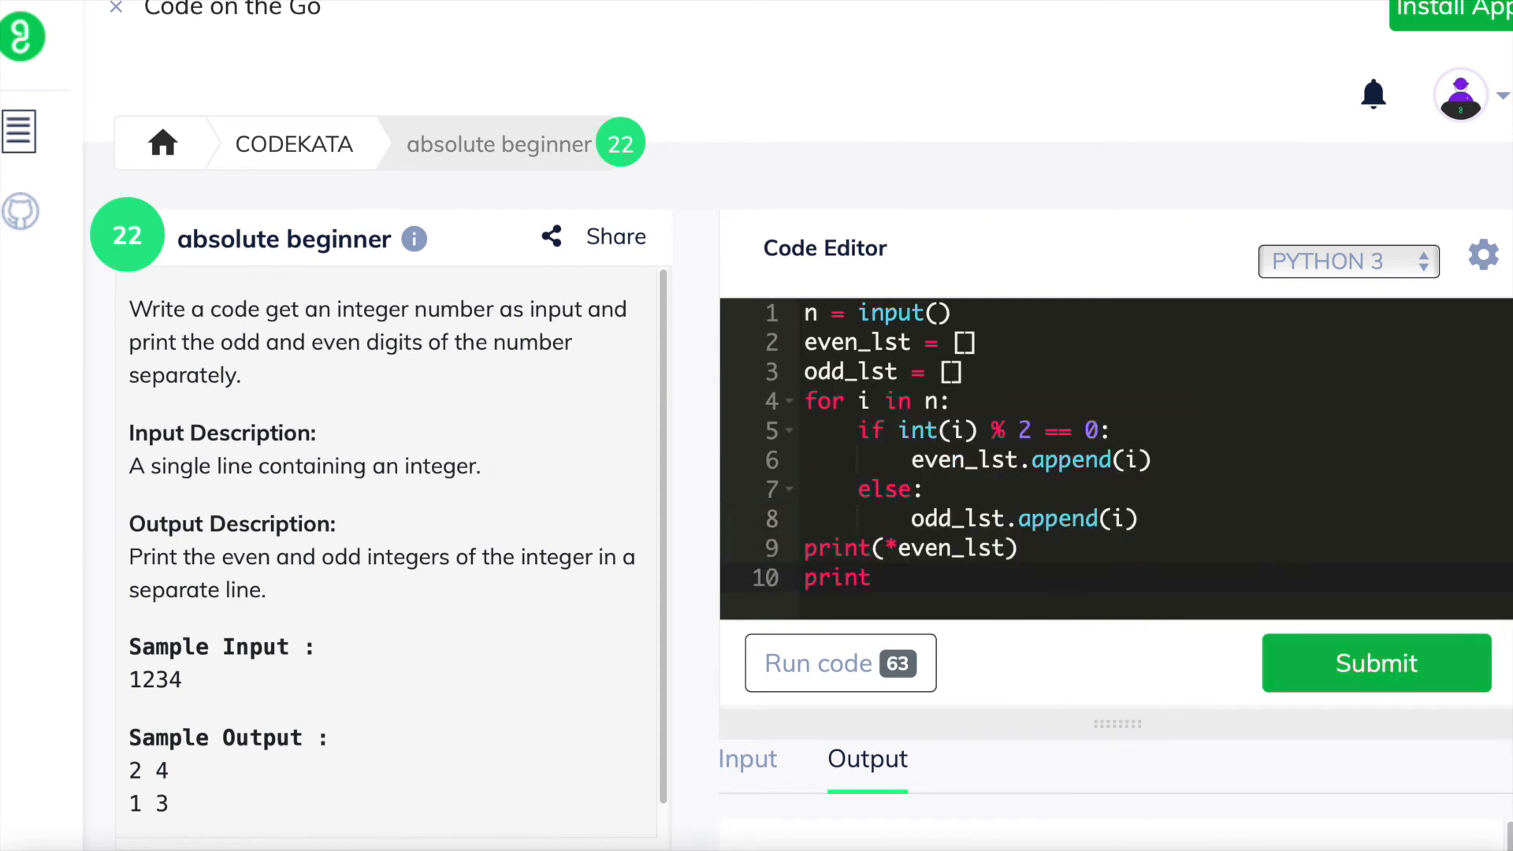
pyautogui.write('(odd_lst)')
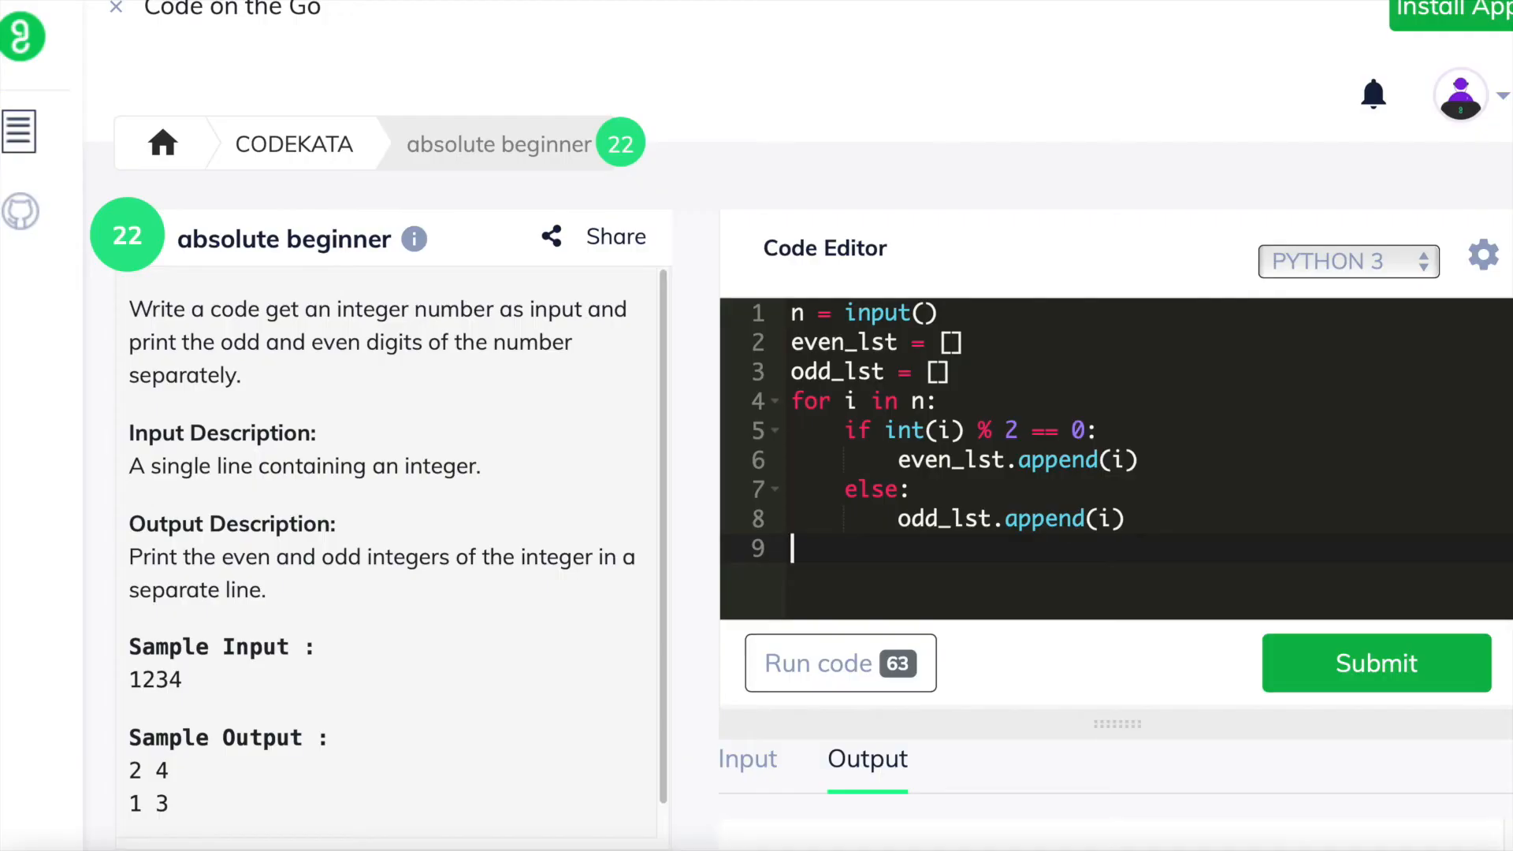
# - Sort even_lst and odd_lst, then print(*even_lst) and print(*odd_lst) on separate lines
pyautogui.write('even_lst.sort(')
pyautogui.write('odd_lst.sort(')
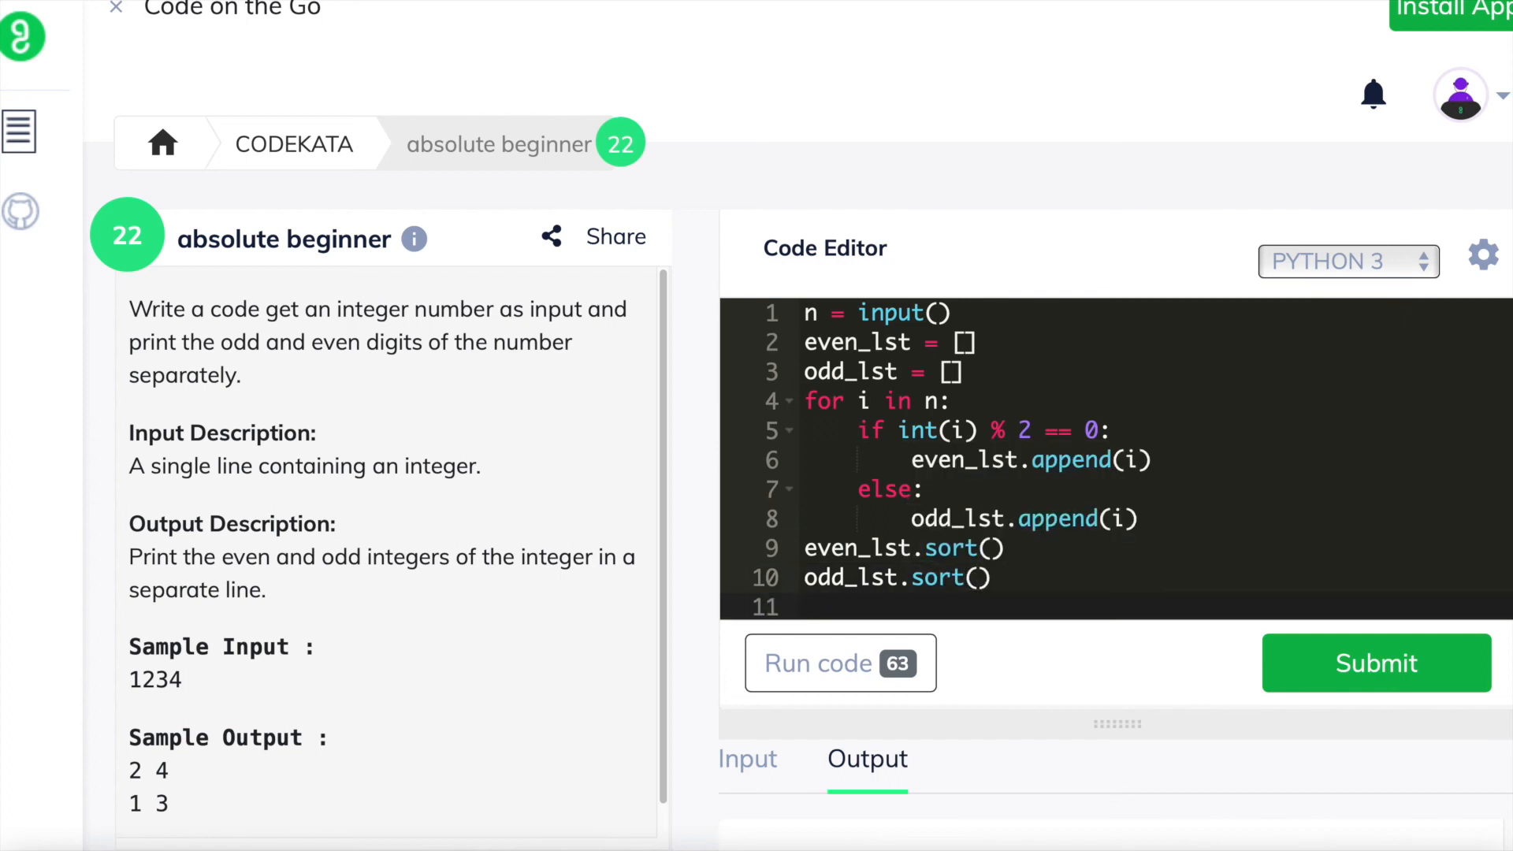
pyautogui.write('print(*')
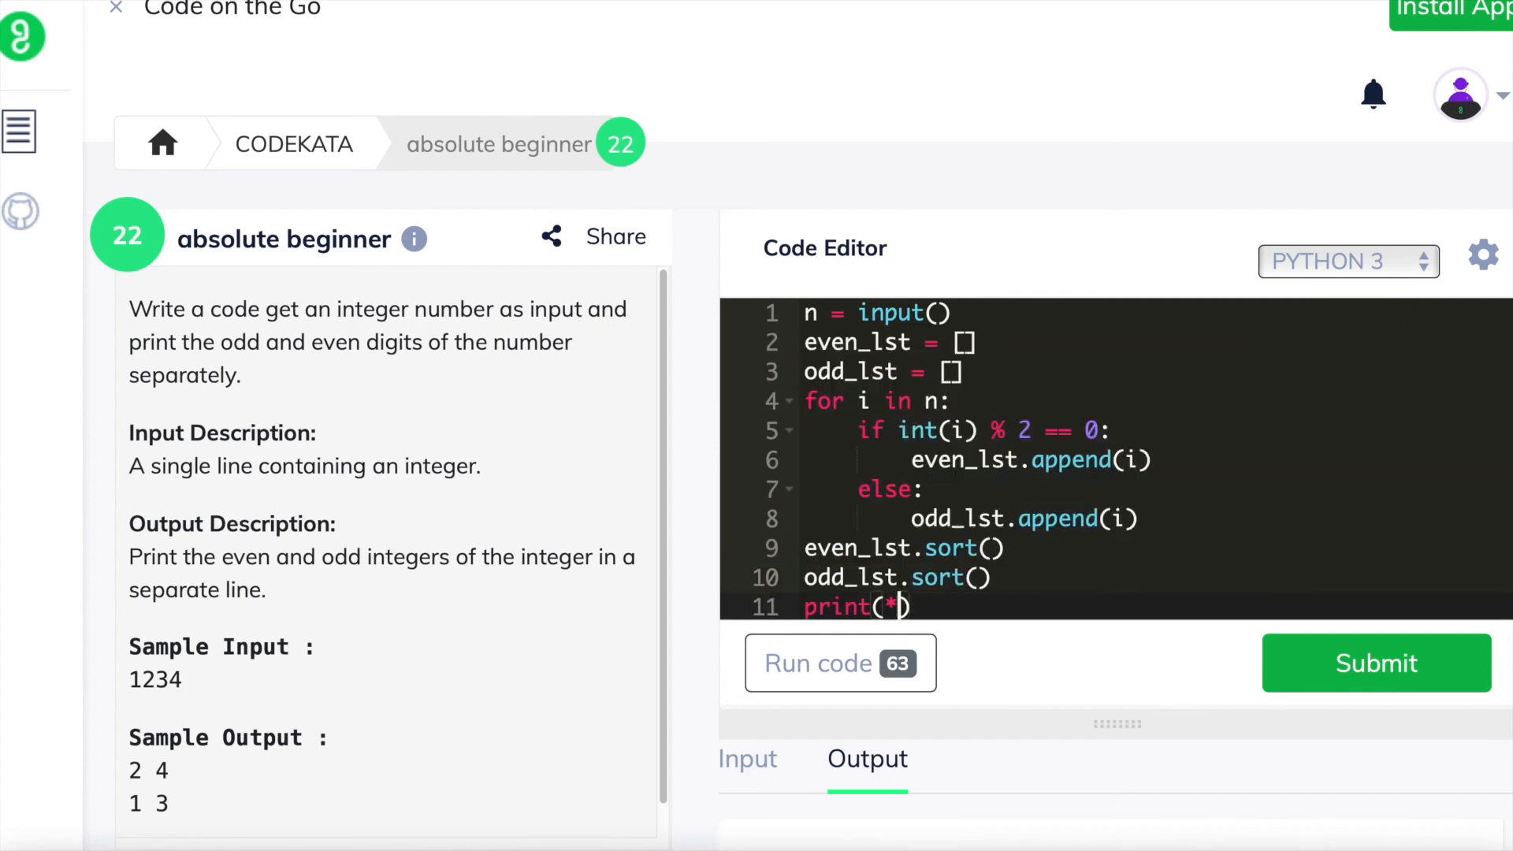
pyautogui.write('even_lst)')
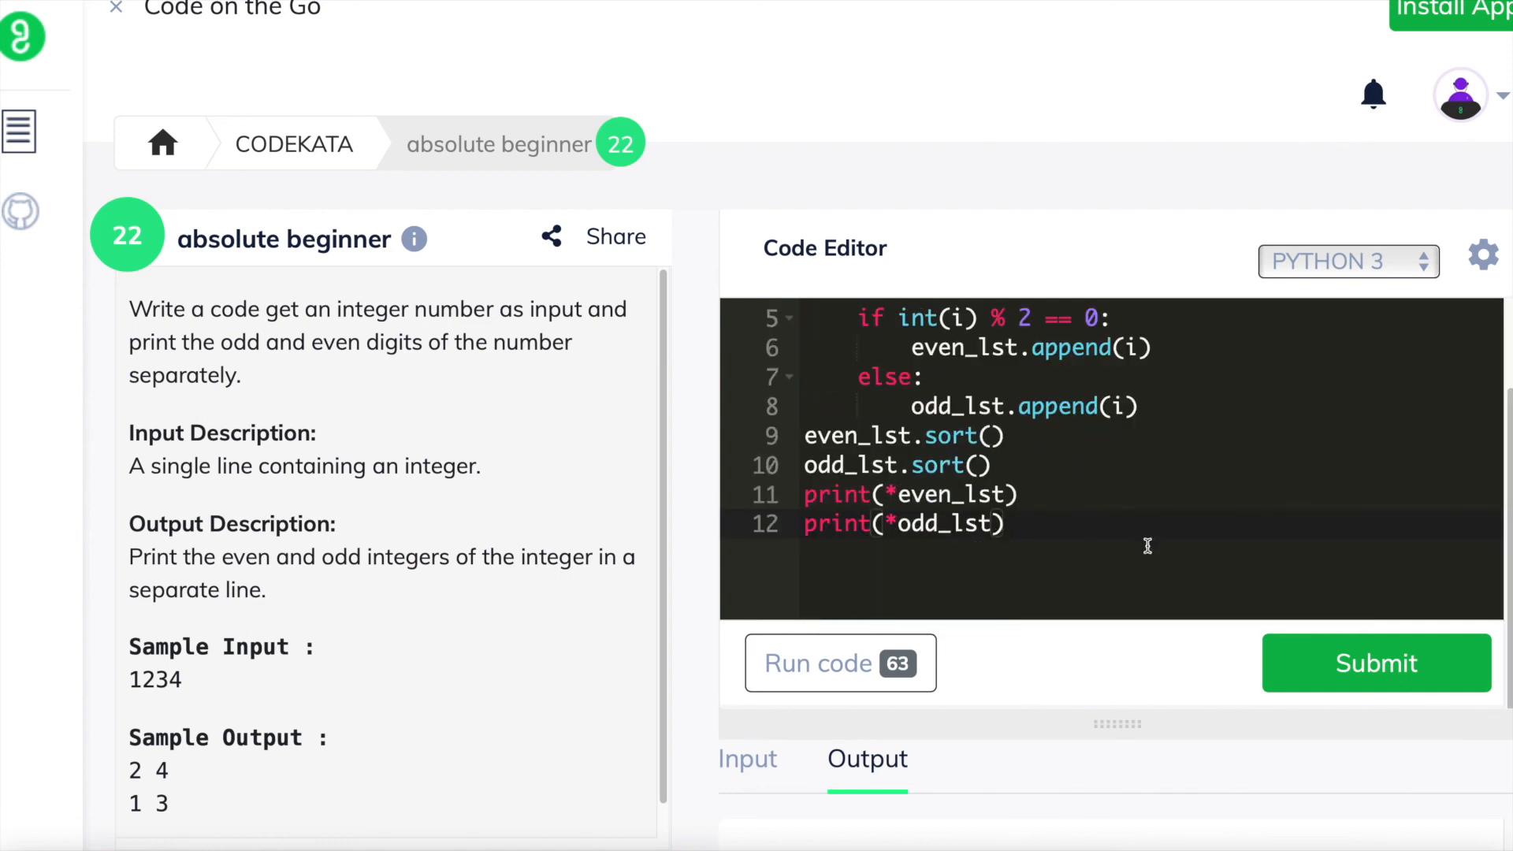
# - Submit the solution and confirm the All testCases Passed message
pyautogui.click(1377, 664)
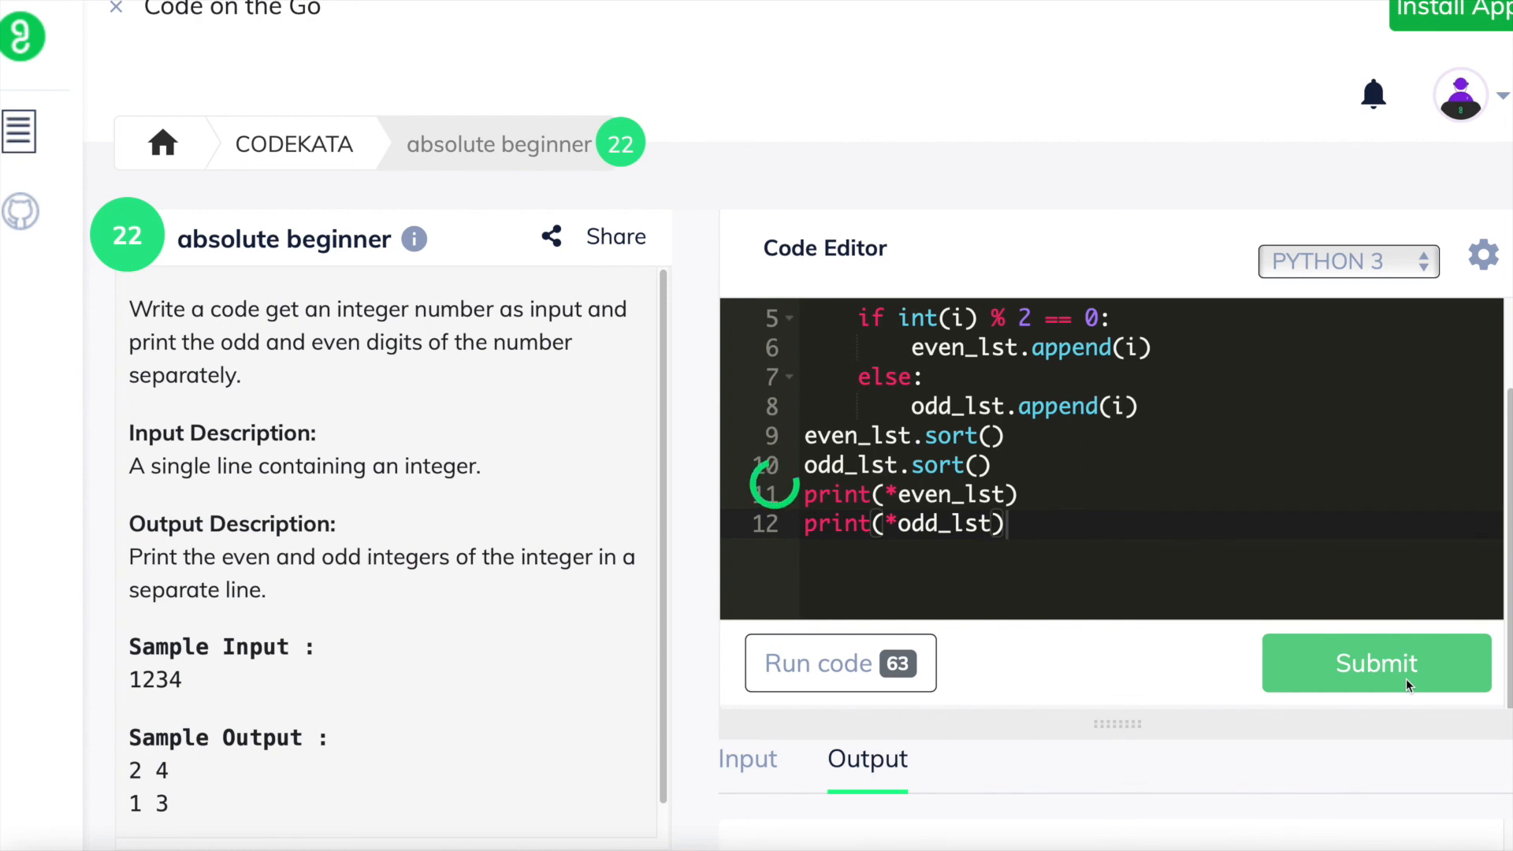
pyautogui.click(1376, 663)
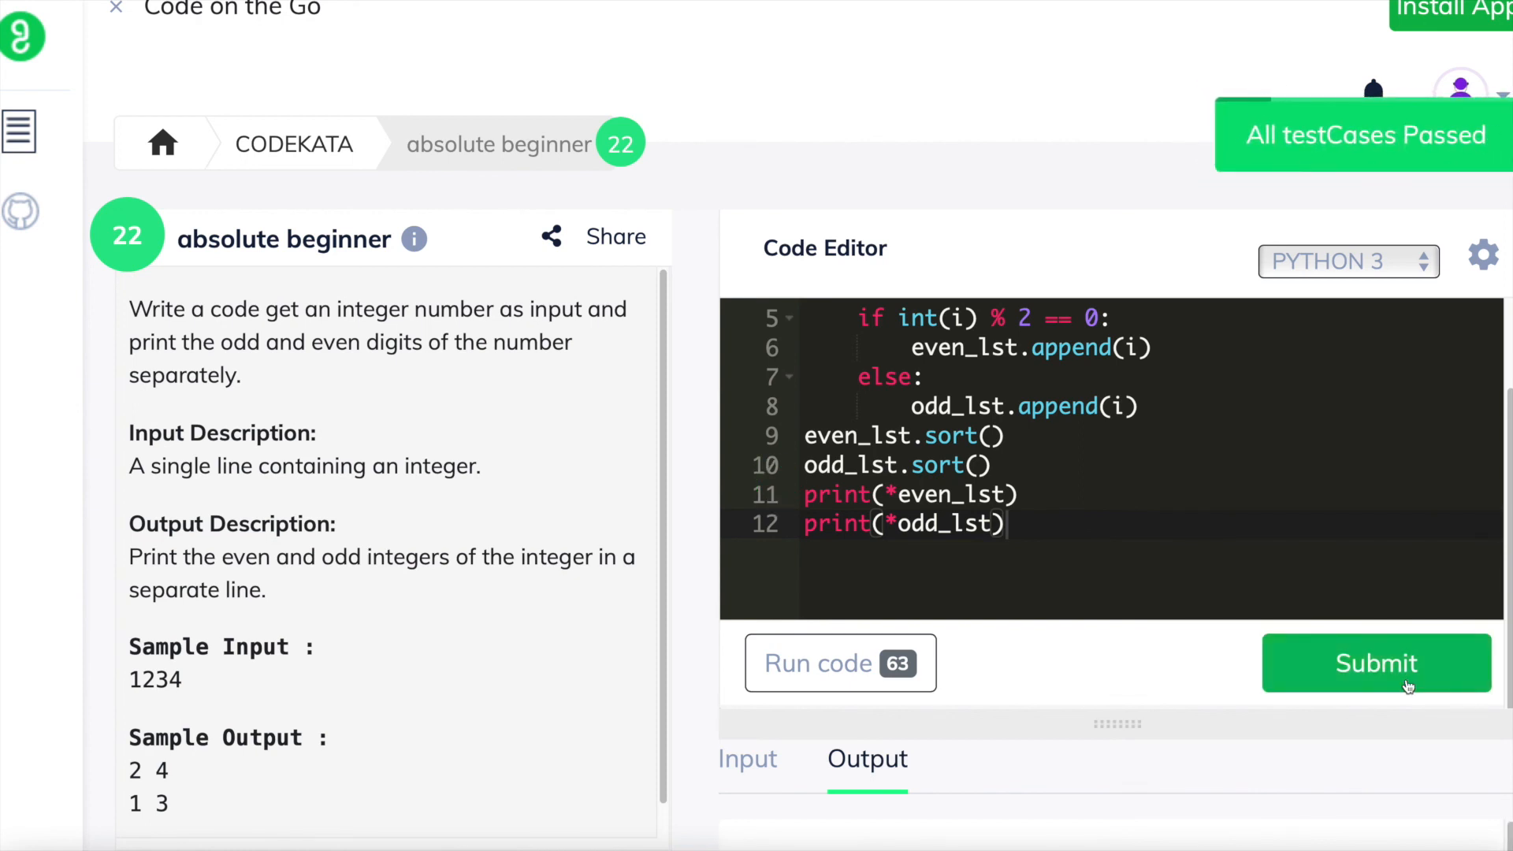